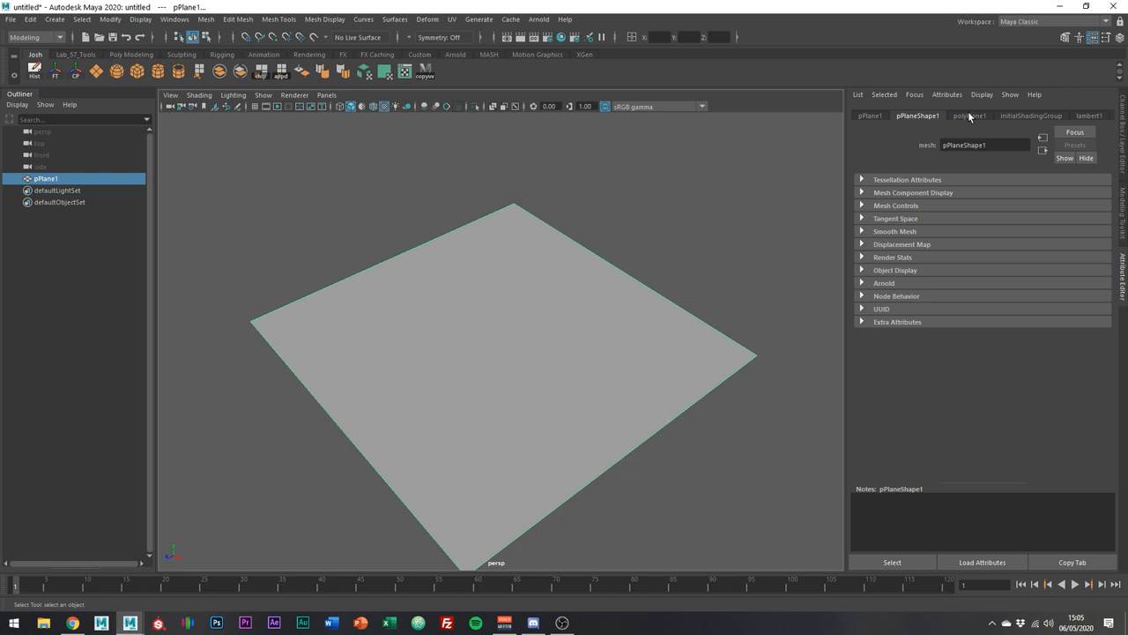
Step: Set the polyPlane1 subdivisions width and height to 4
click(969, 116)
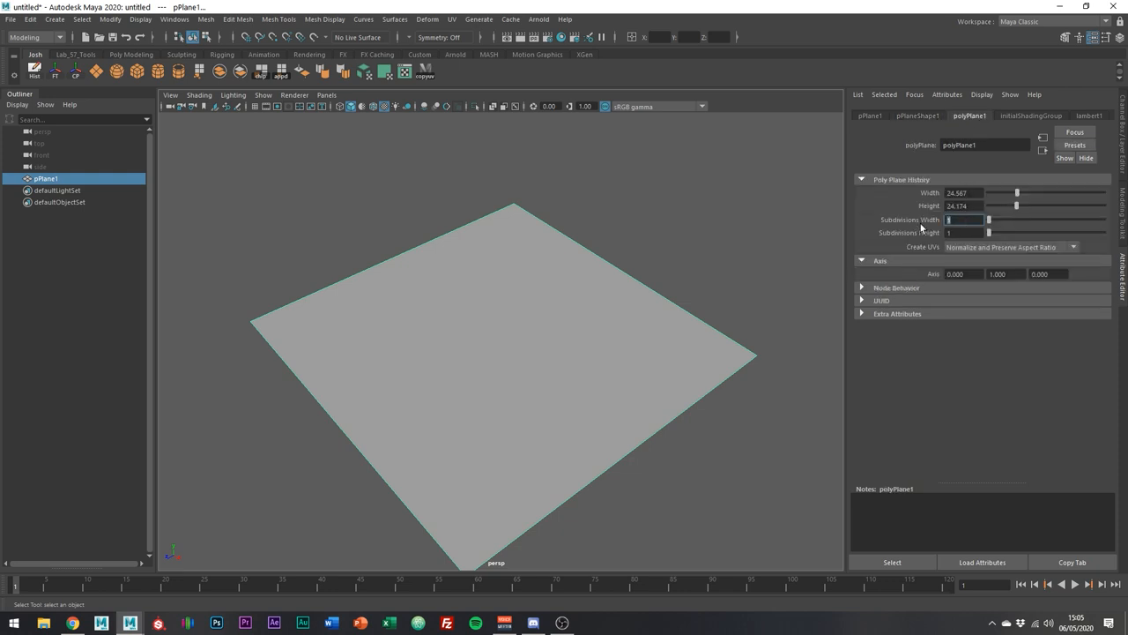
text(4)
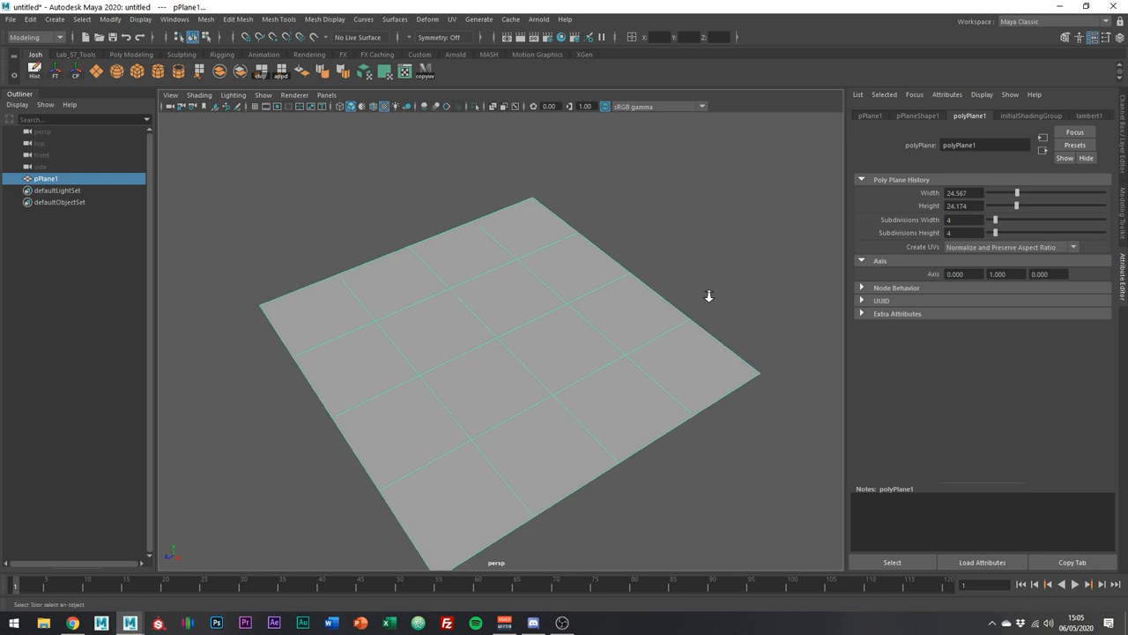
click(564, 348)
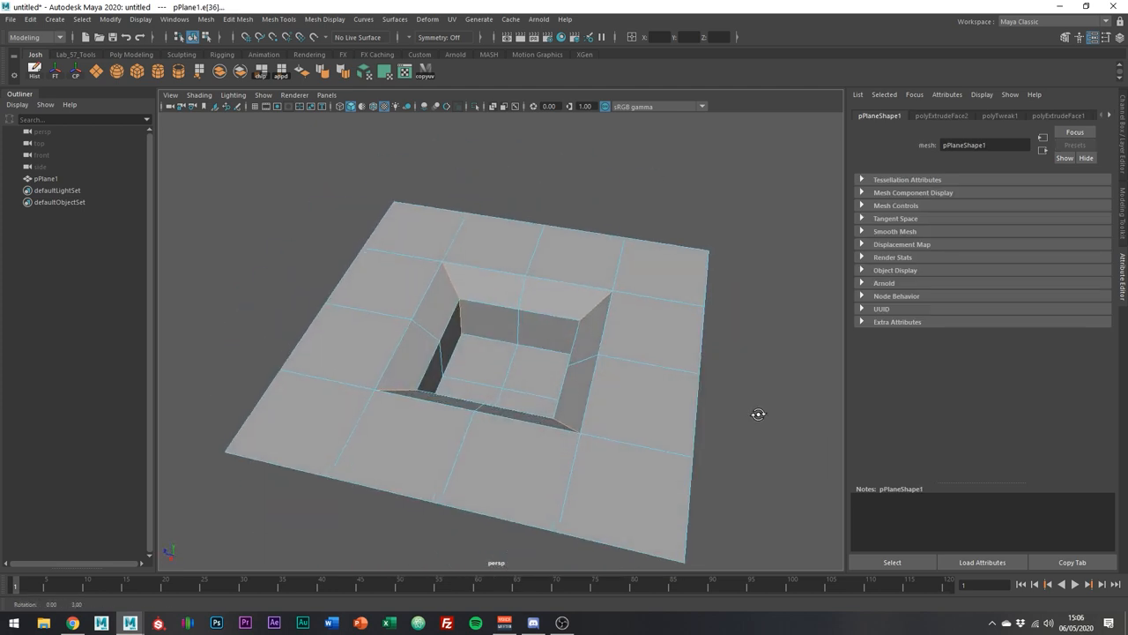
Step: Extrude the four centre faces, scale inward and push down into a sloped recess
key(ctrl+b)
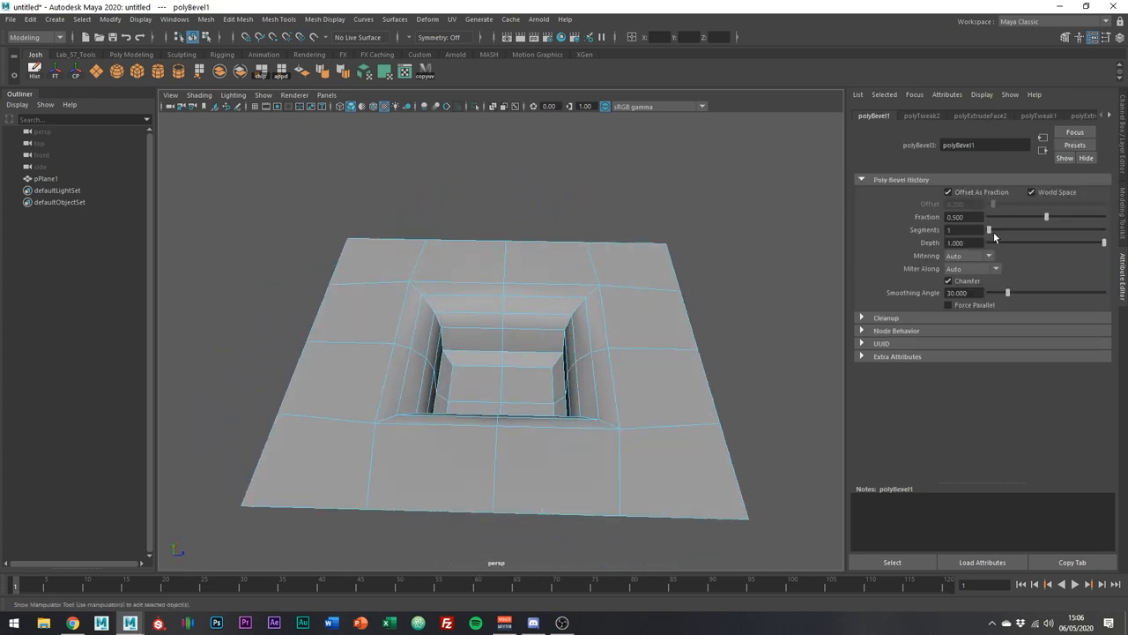
Step: Bevel the recess edge loops and drag up the polyBevel1 segment count
drag(989, 229, 997, 229)
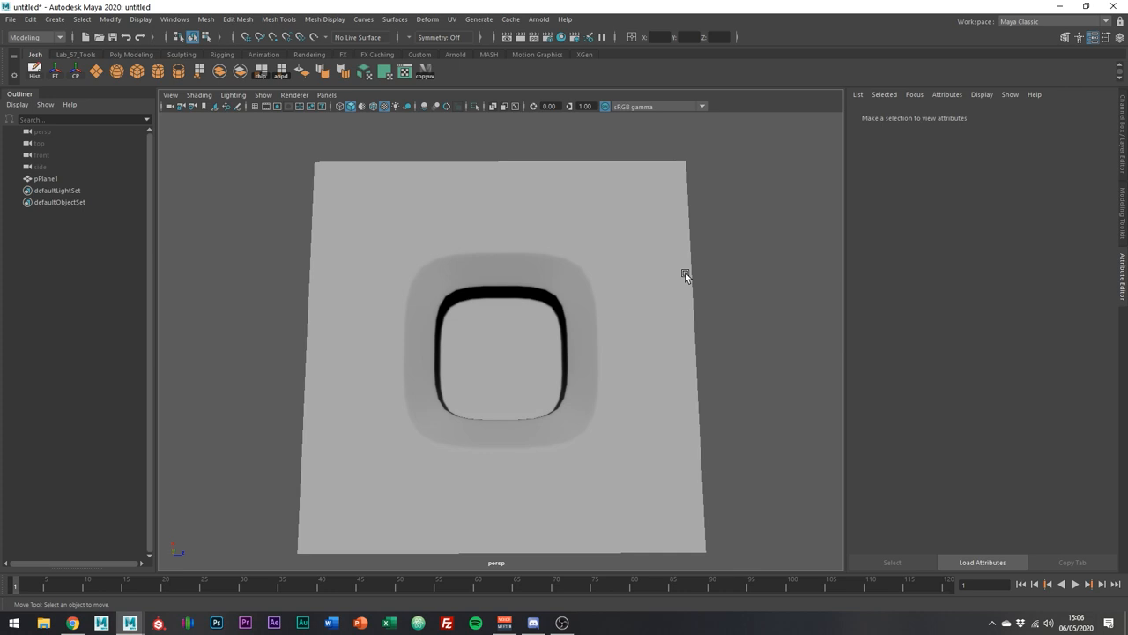
mouse_move(432, 285)
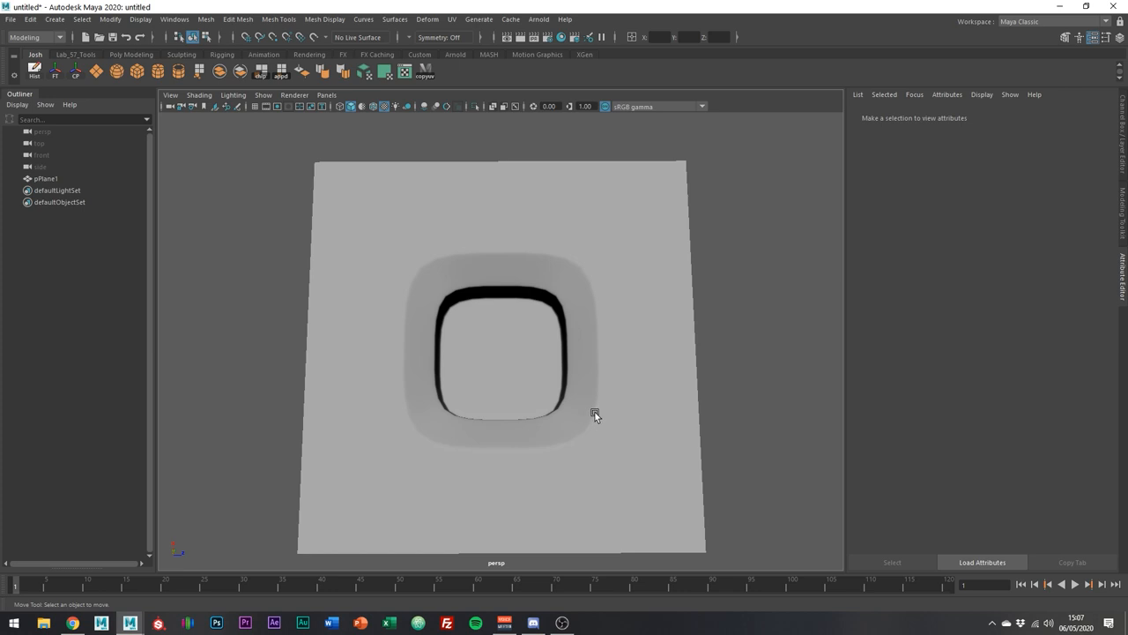
Step: Toggle Smooth Mesh Preview and orbit to inspect the rounded recess
drag(595, 414, 551, 404)
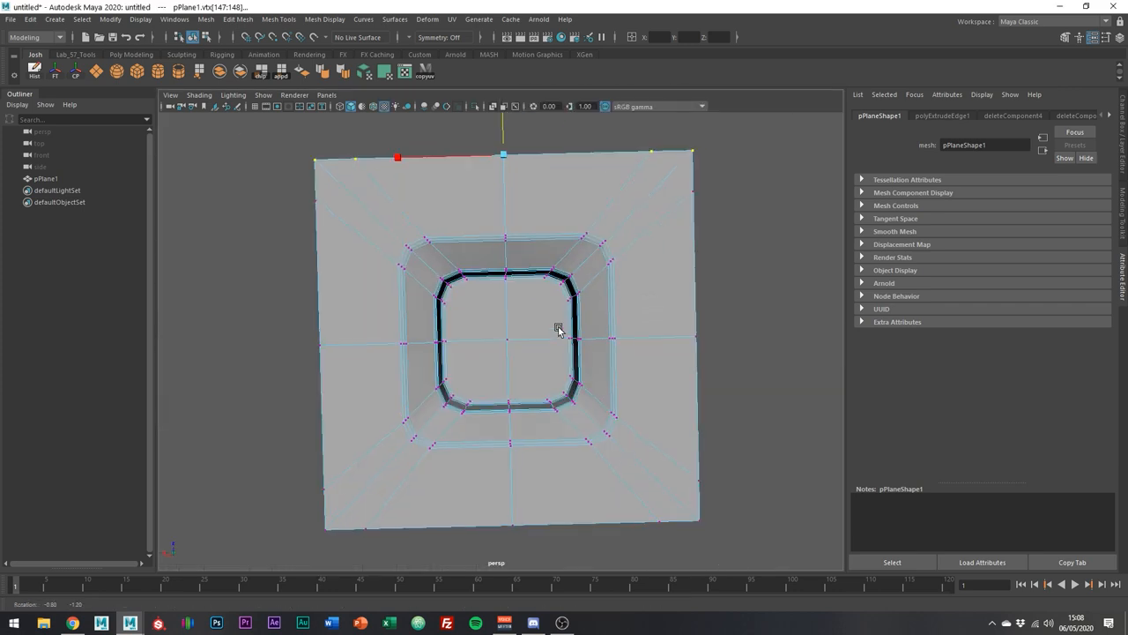
Step: Multi-cut two edges across the recess floor, one from its corner
drag(557, 330, 551, 357)
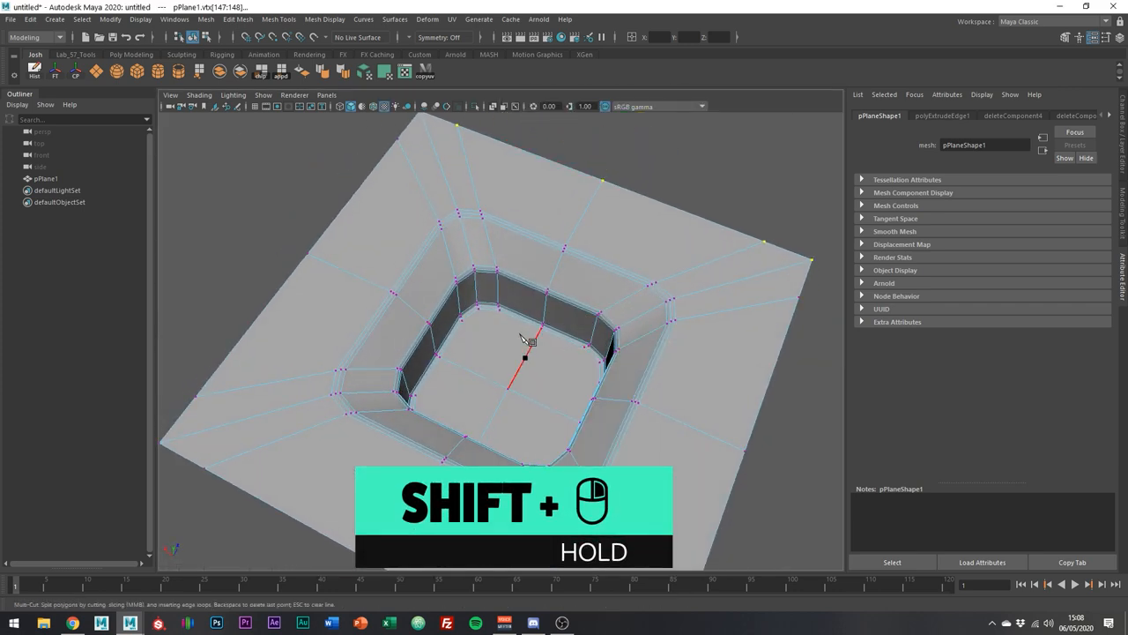
drag(524, 344, 630, 370)
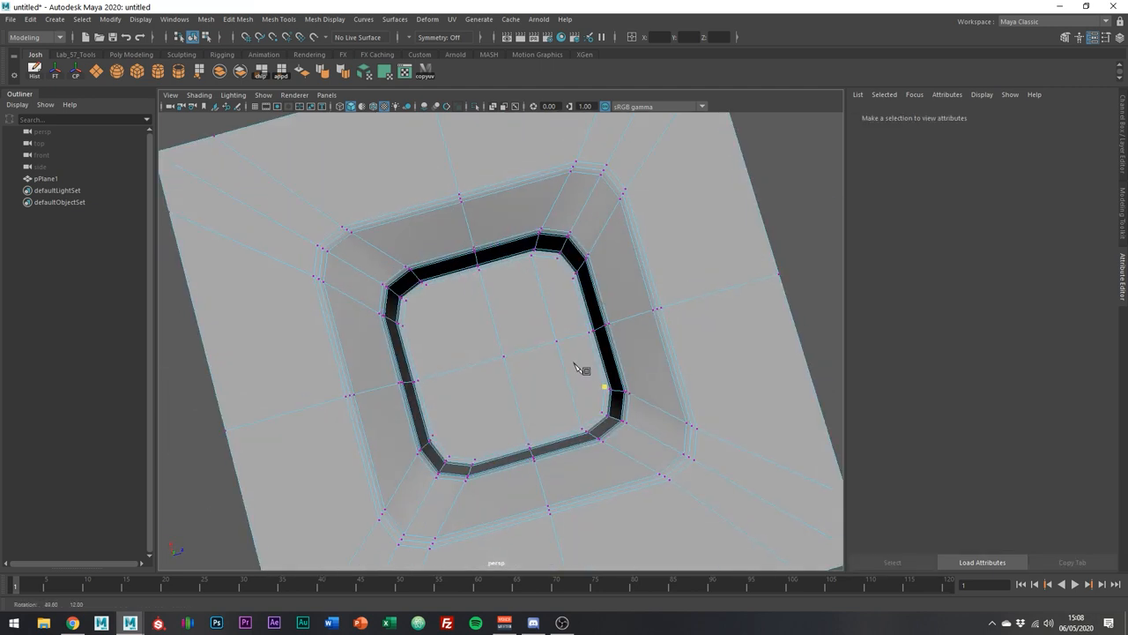
drag(573, 366, 441, 282)
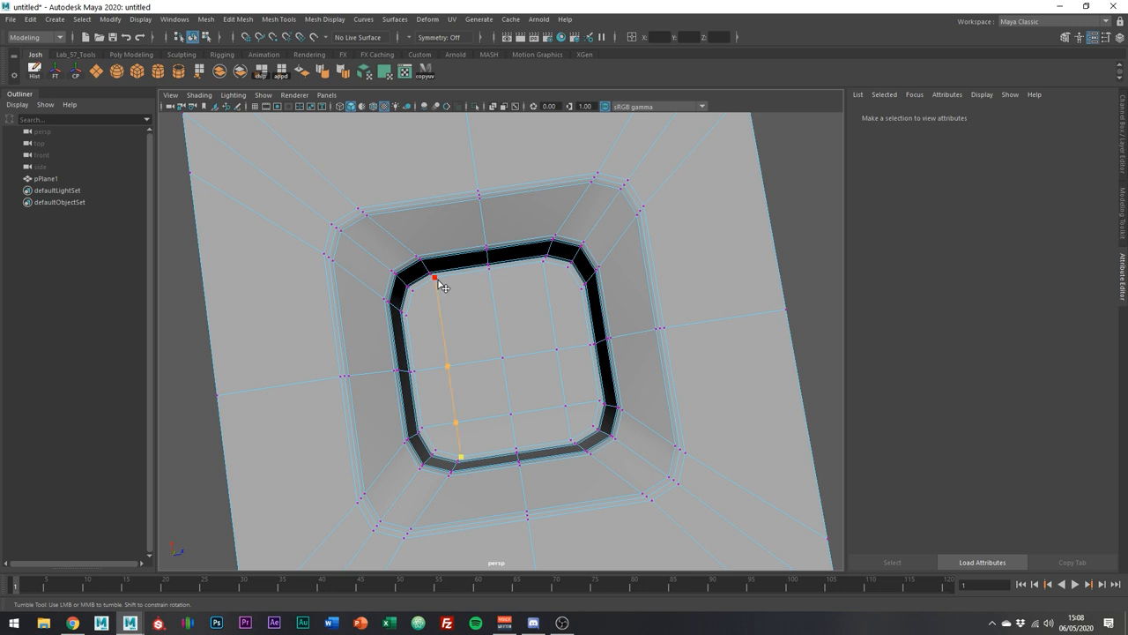
drag(441, 284, 634, 330)
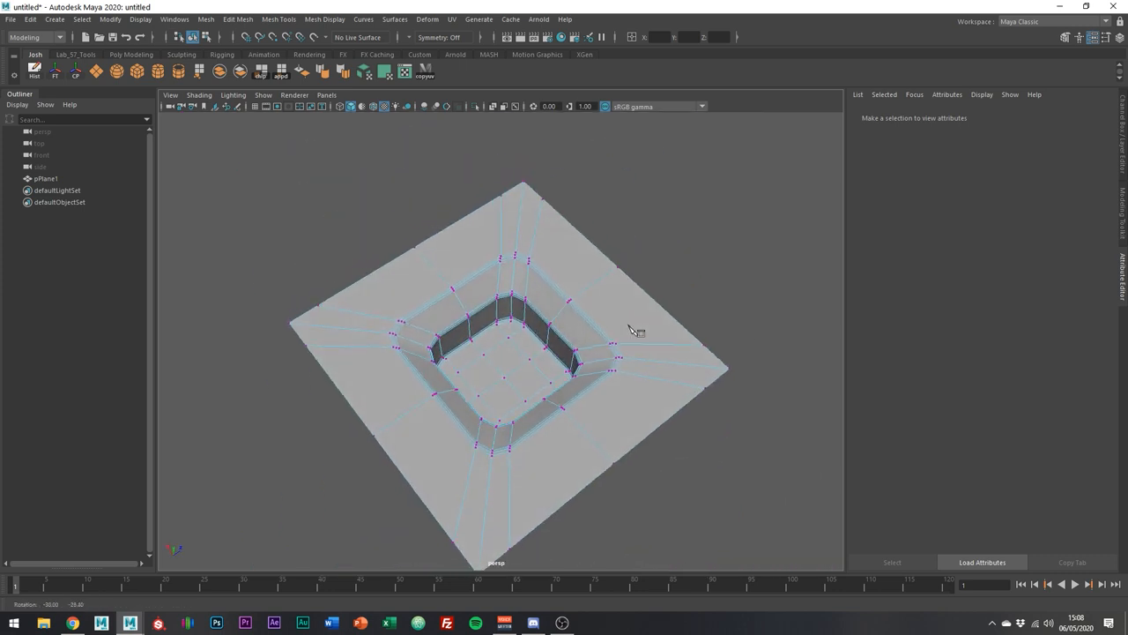